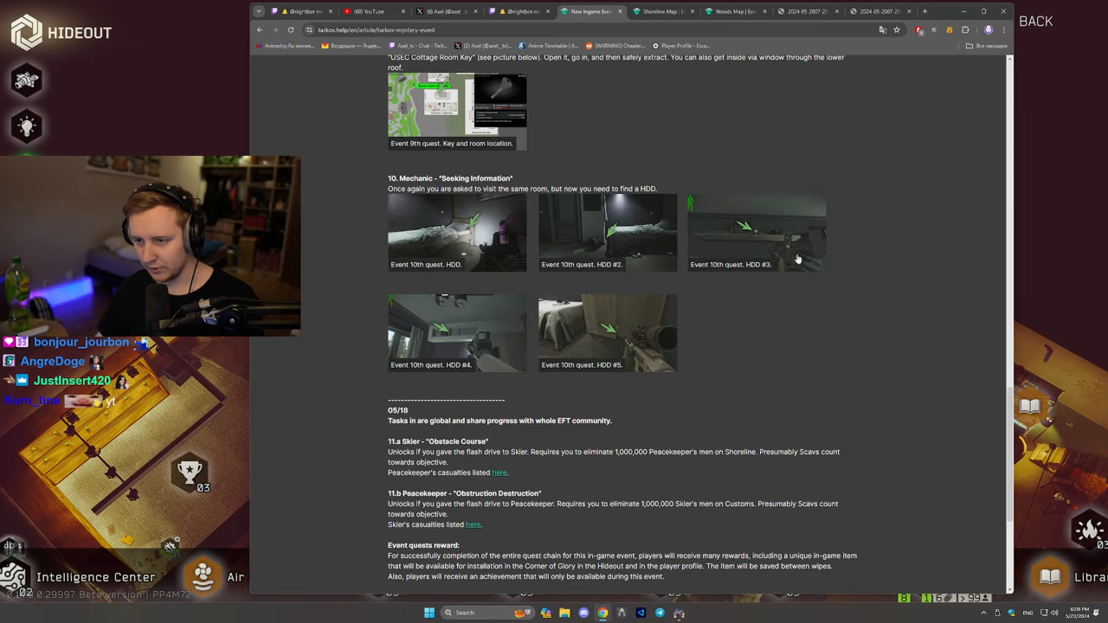
Scroll the Tarkov Mystery event guide from the top down through quests 9–11 and community tasks.
scroll(up, 3)
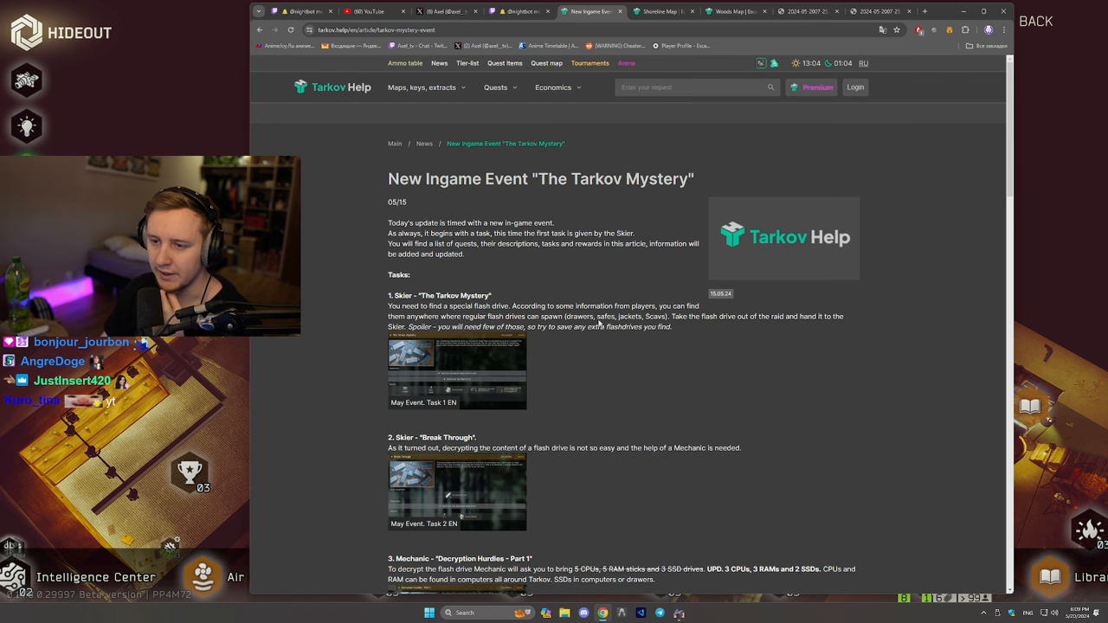
scroll(down, 3)
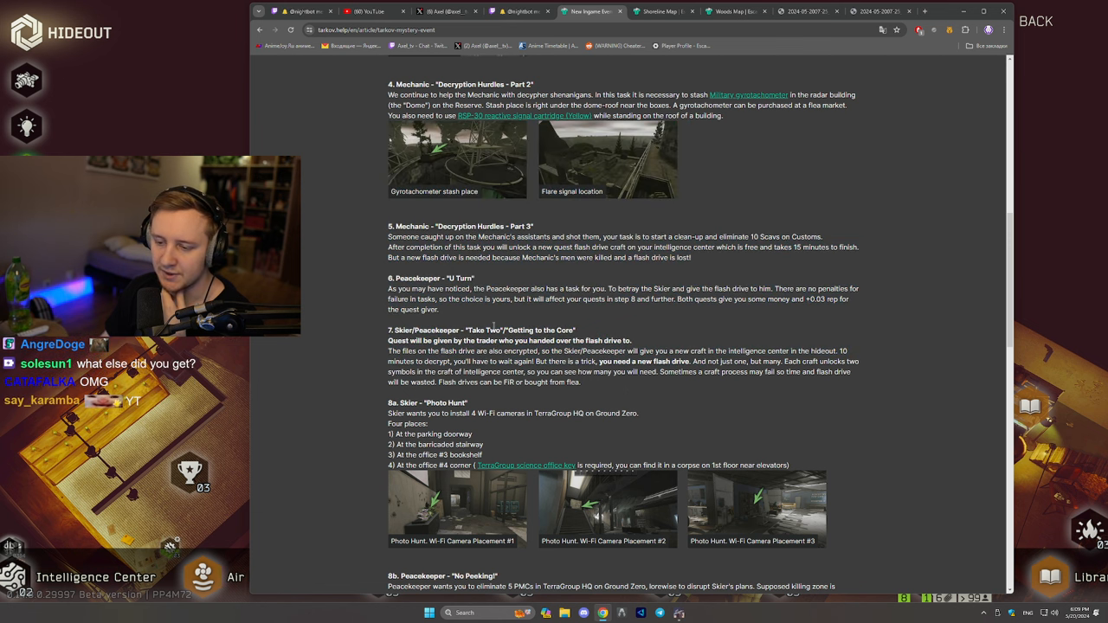
scroll(down, 3)
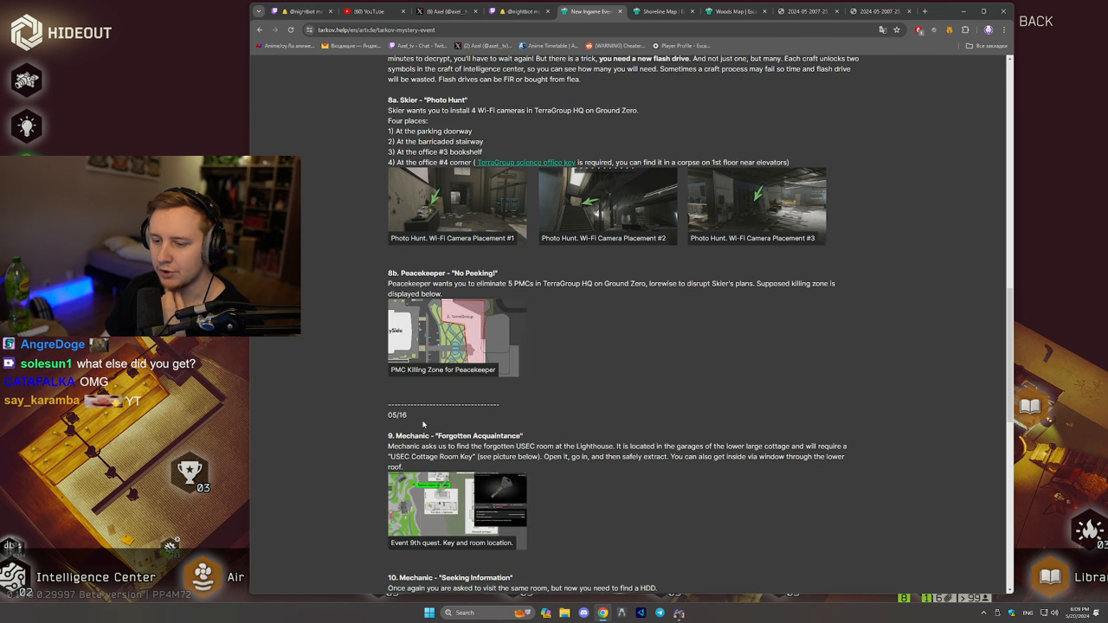
scroll(down, 3)
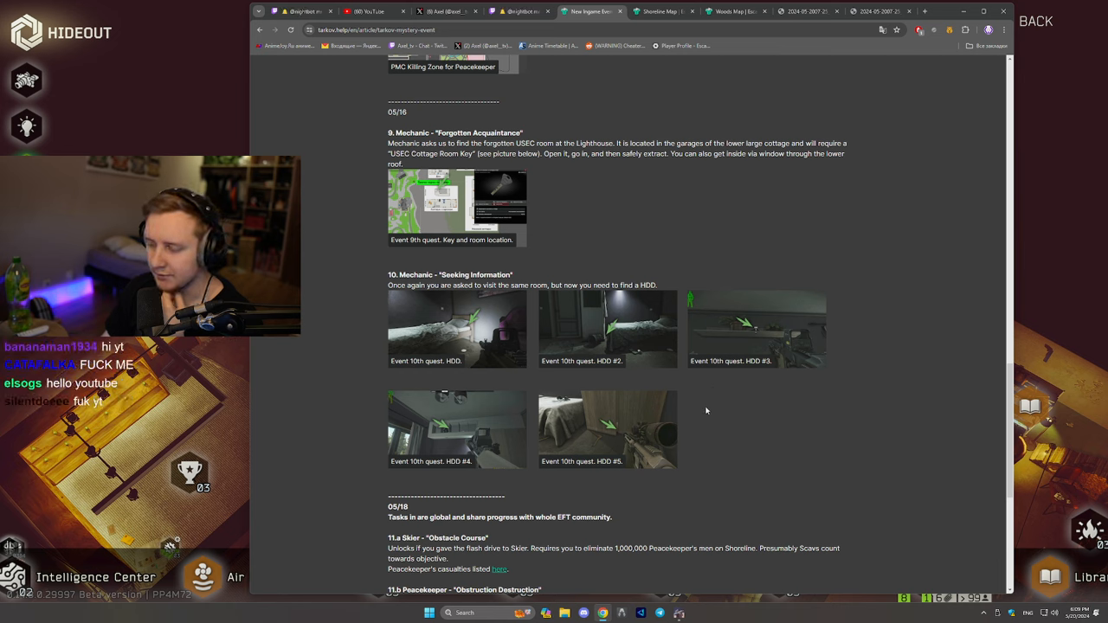
scroll(down, 3)
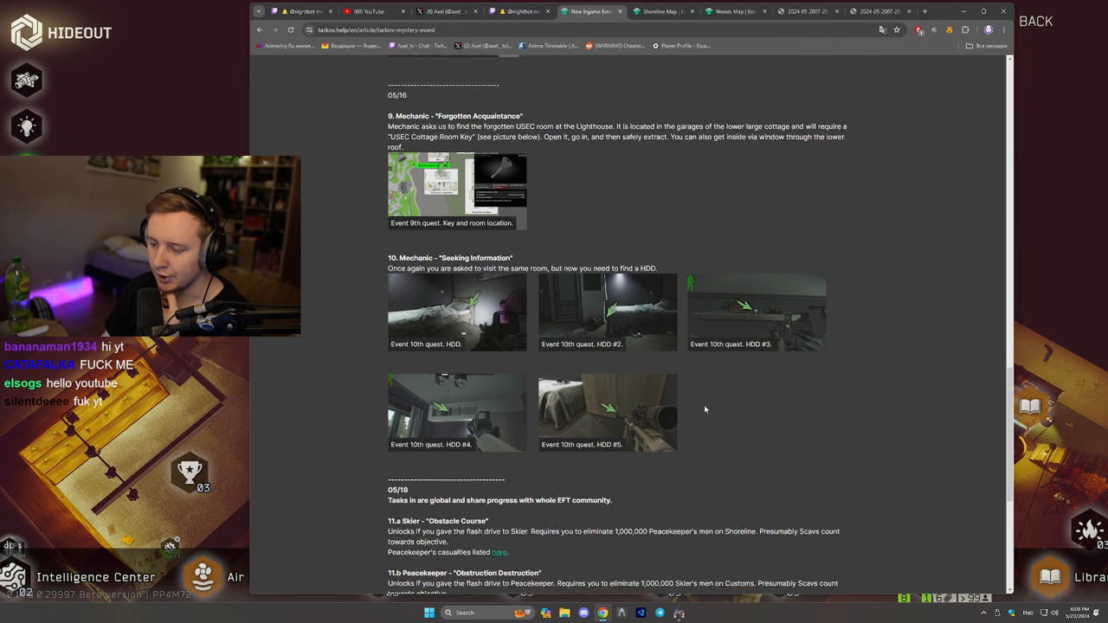
scroll(down, 3)
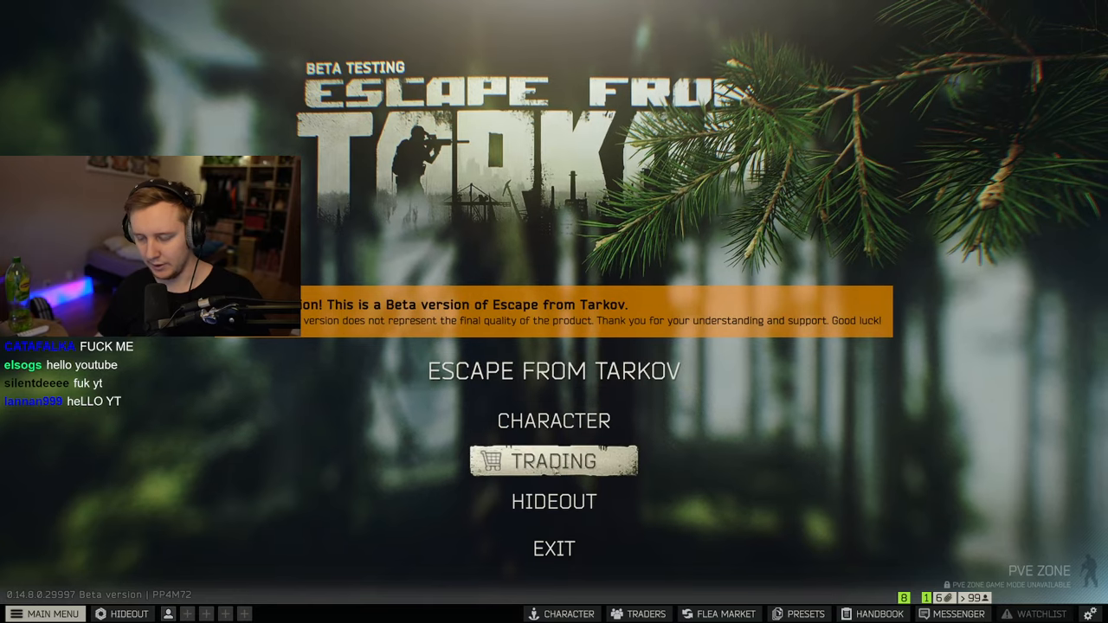
Show Skier's completed Kind of Sabotage quest in the traders' Tasks list.
click(554, 461)
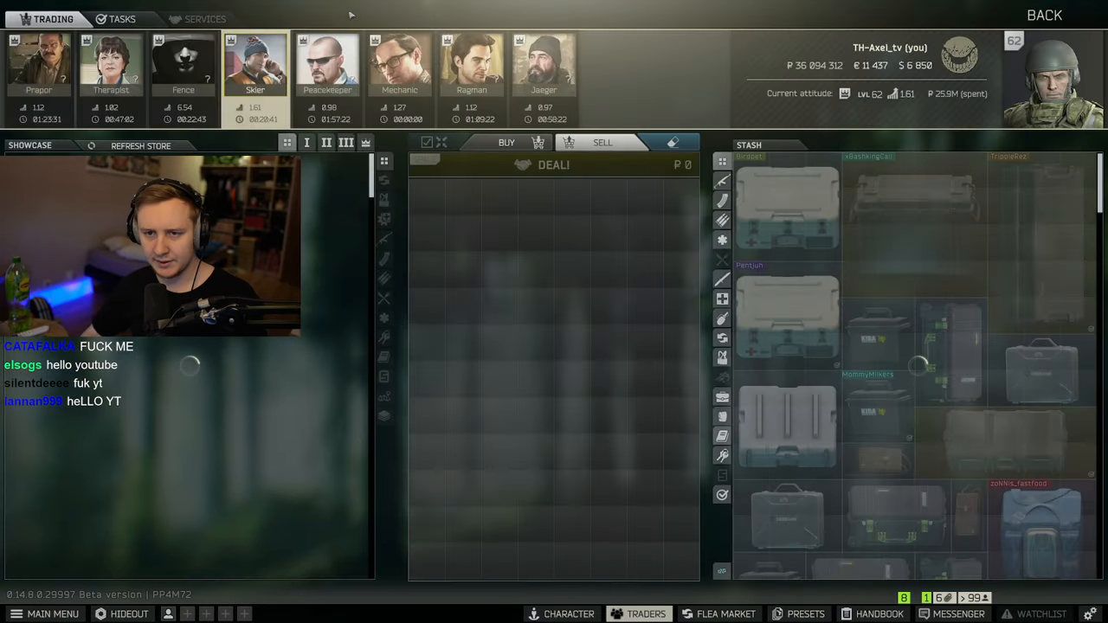
click(118, 19)
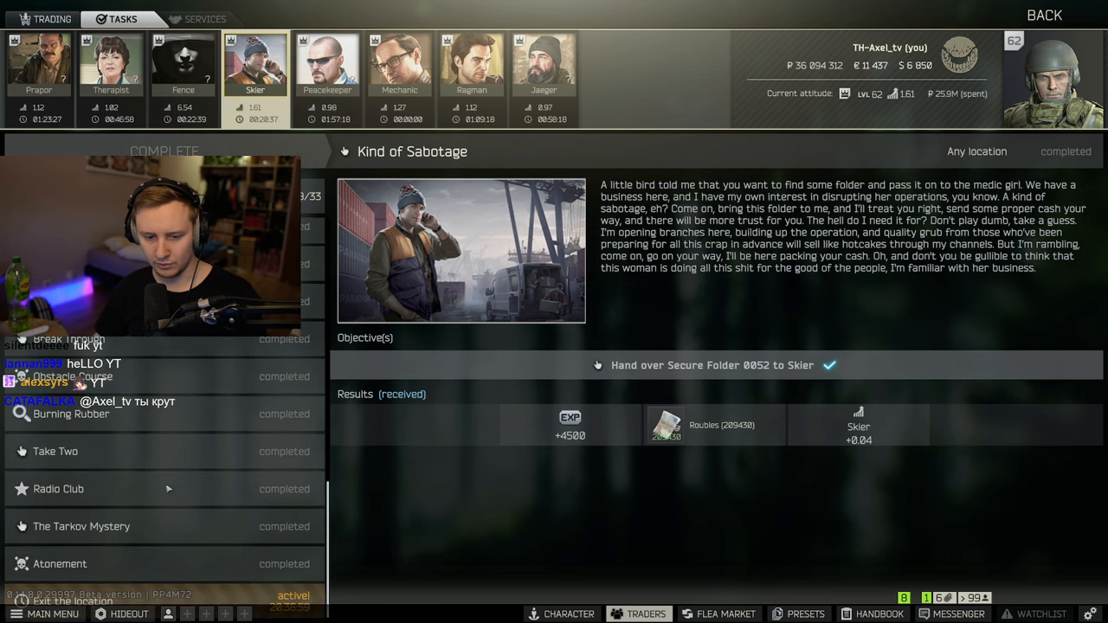
click(54, 488)
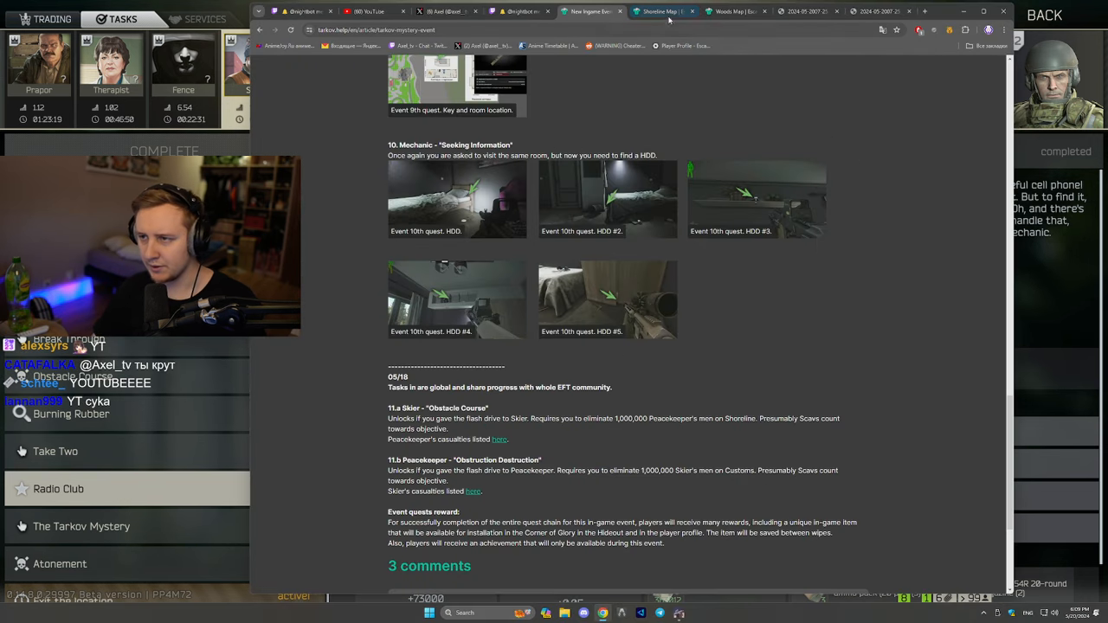
Bring up the Woods interactive map around the Mountain Stash location.
click(741, 11)
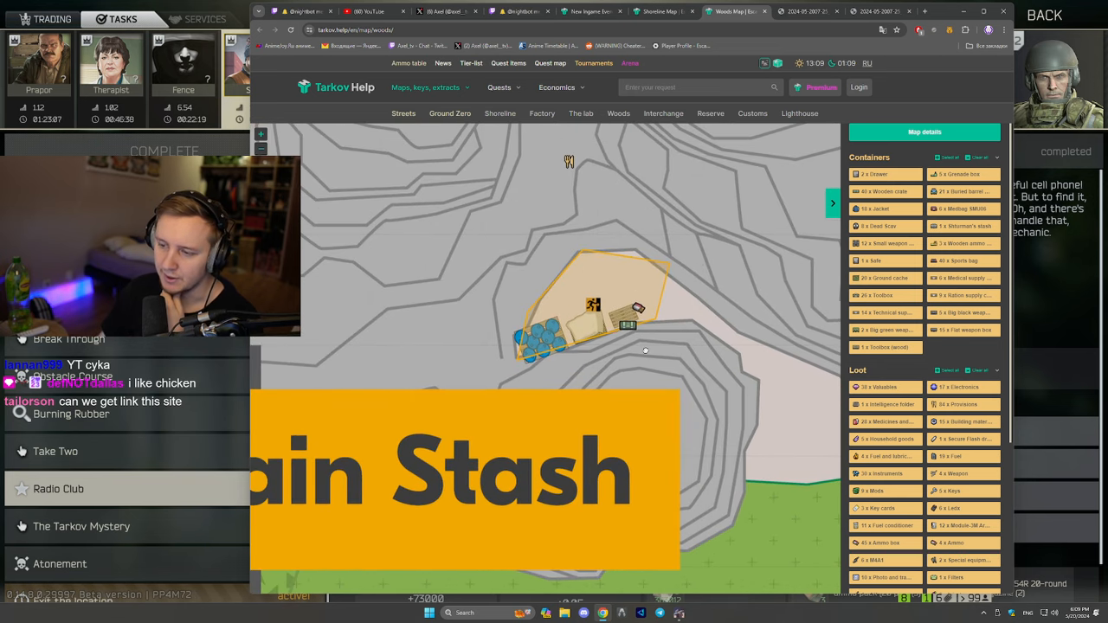
Check the Mountain Stash extraction and toolbox markers on Woods, then view a spawn screenshot.
click(592, 303)
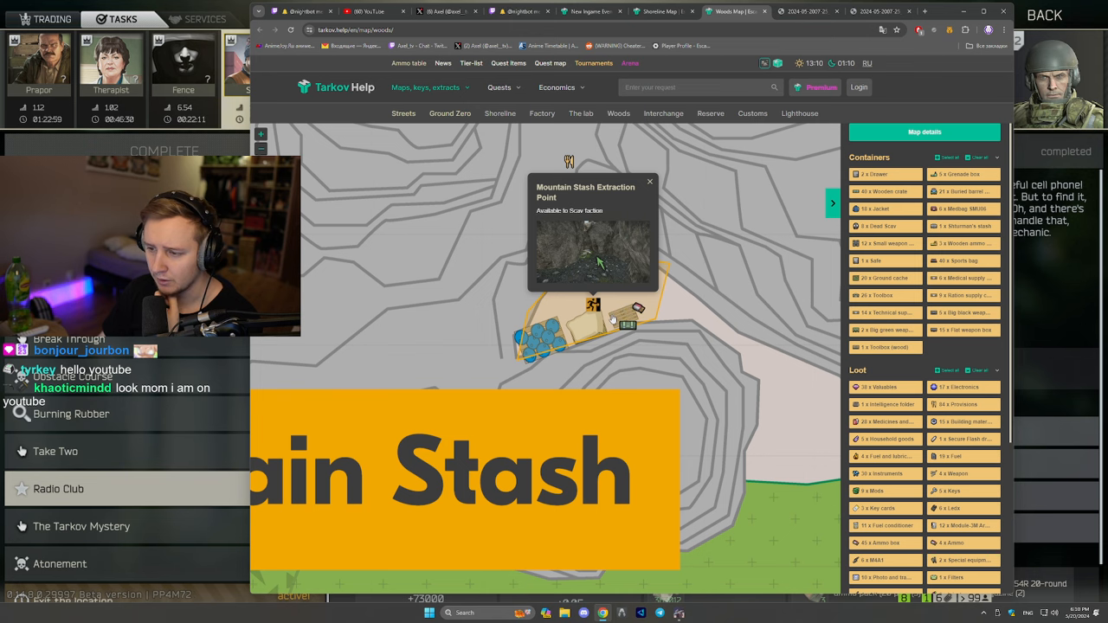
click(648, 182)
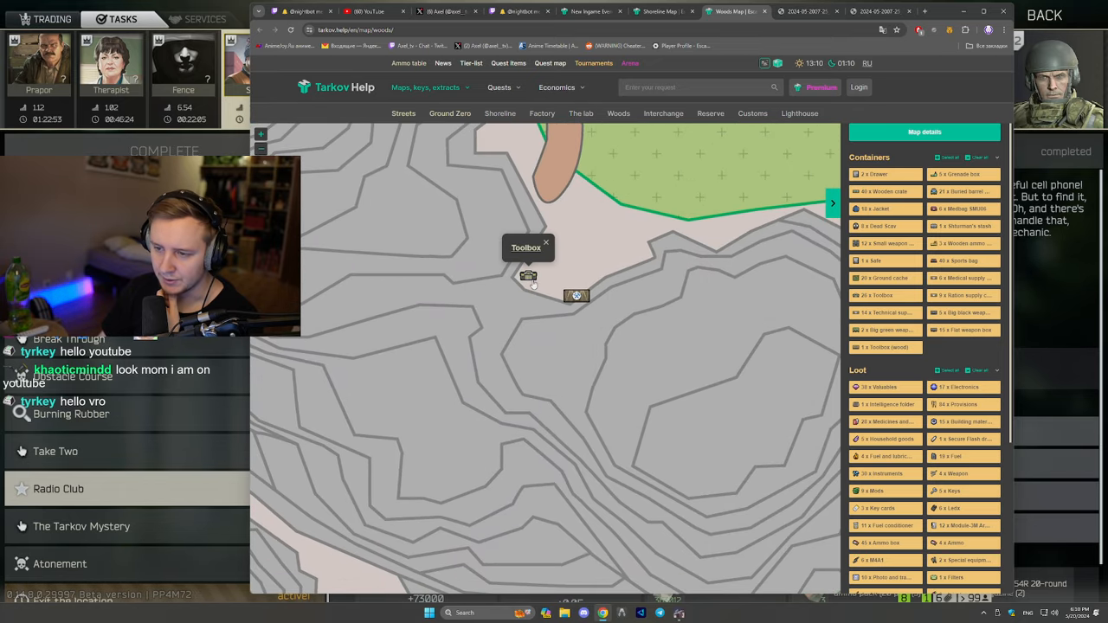
click(546, 243)
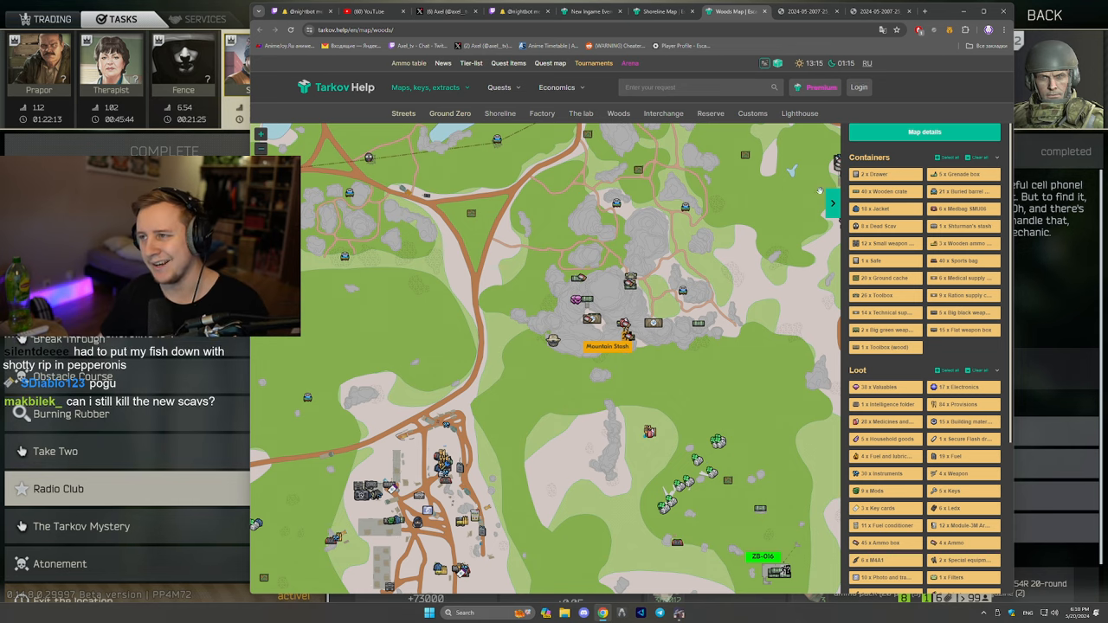
click(805, 12)
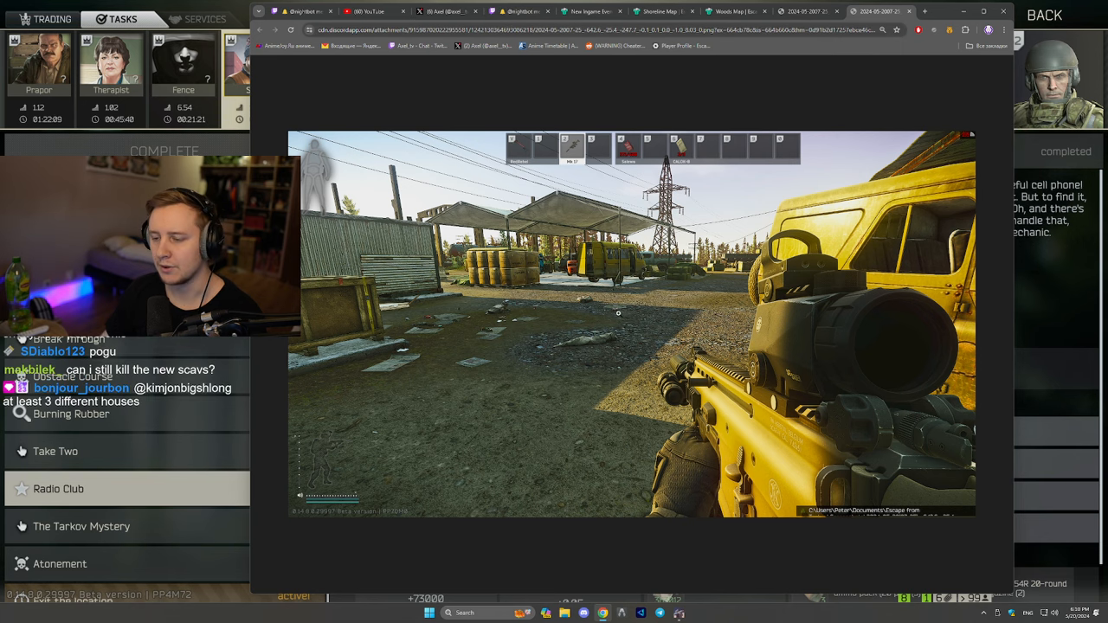
Return from the spawn screenshot to the game's completed Radio Club task details.
click(805, 11)
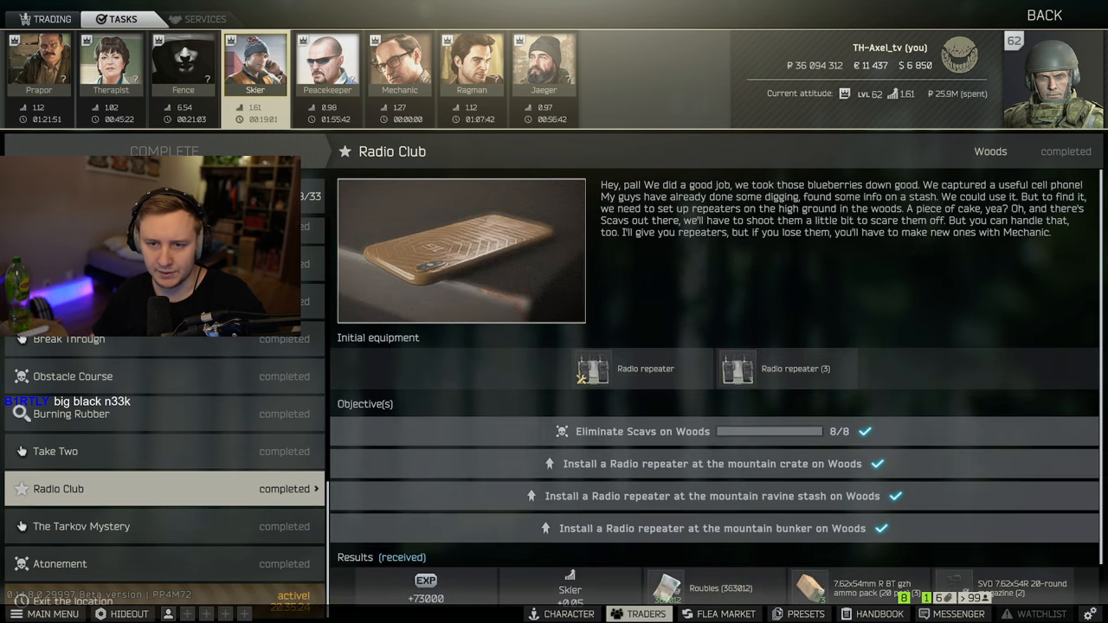
Switch back to the Woods gas-station spawn screenshot in the browser.
click(181, 66)
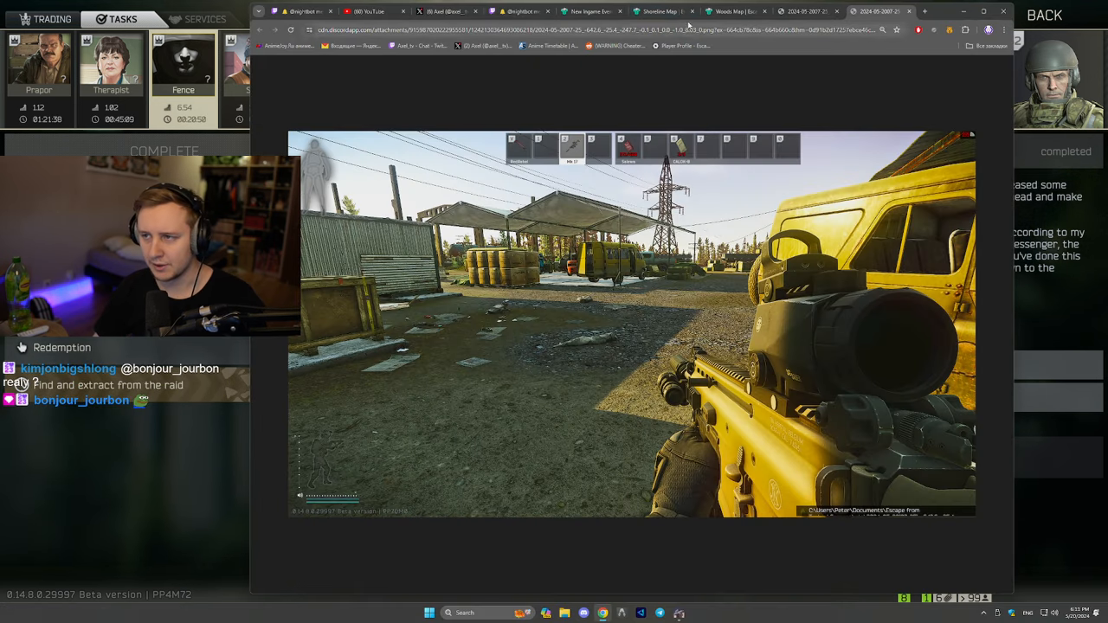
click(669, 10)
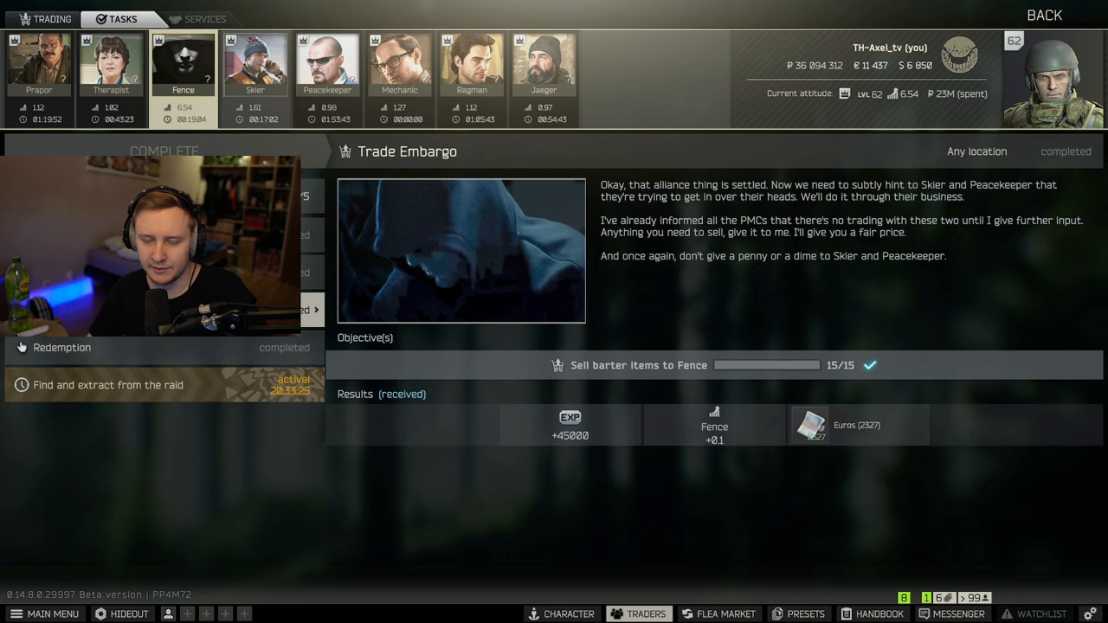
View Skier's completed Atonement task, then Fence's completed Redemption task.
click(254, 66)
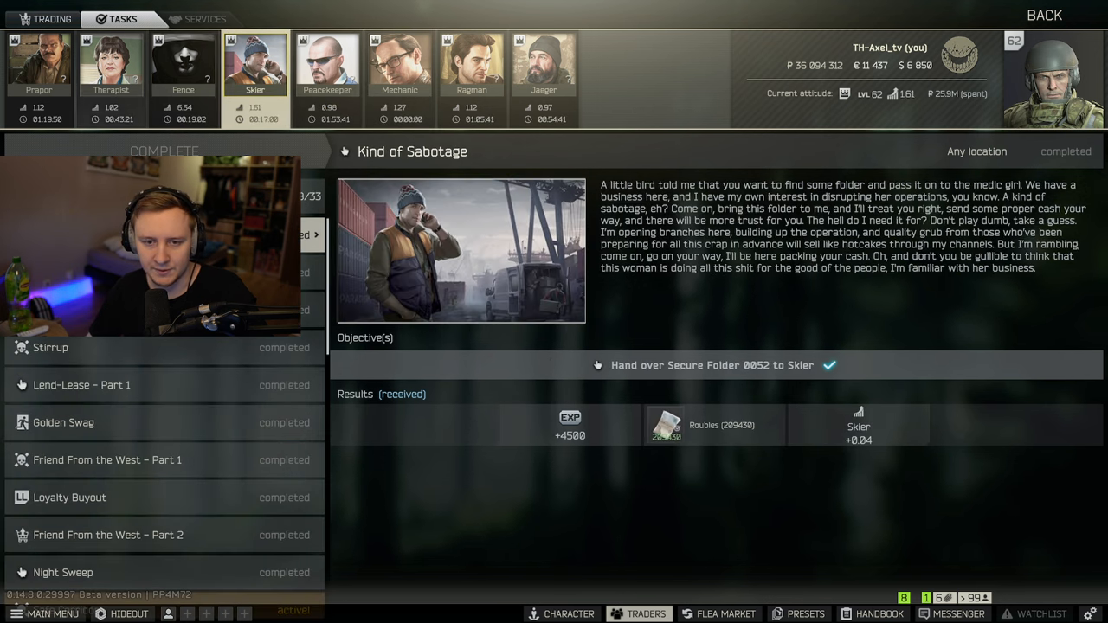
scroll(down, 3)
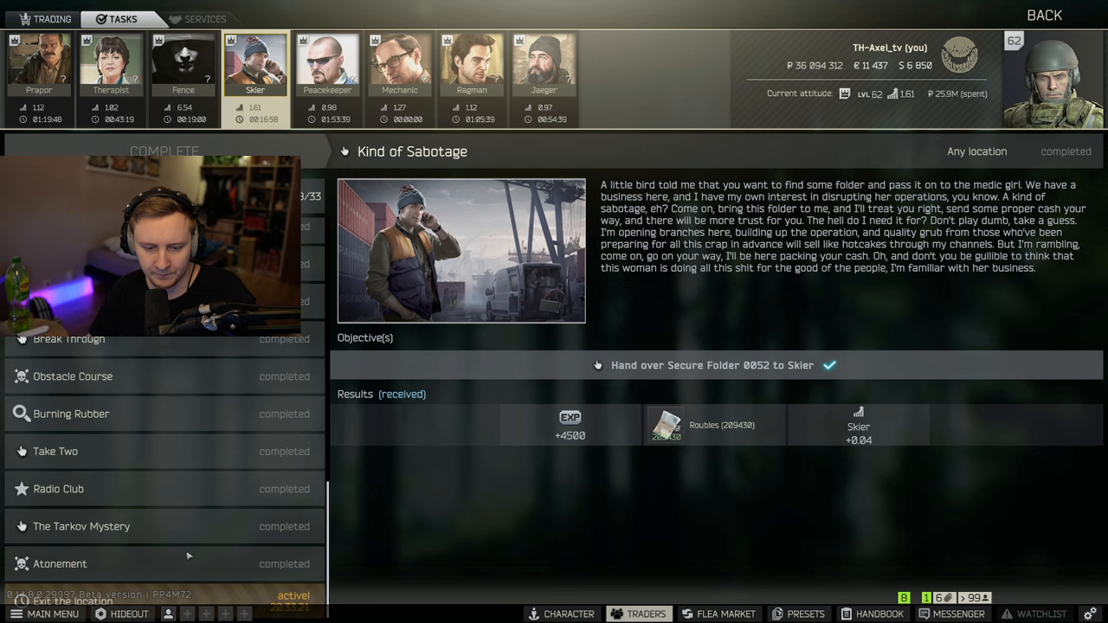
click(59, 565)
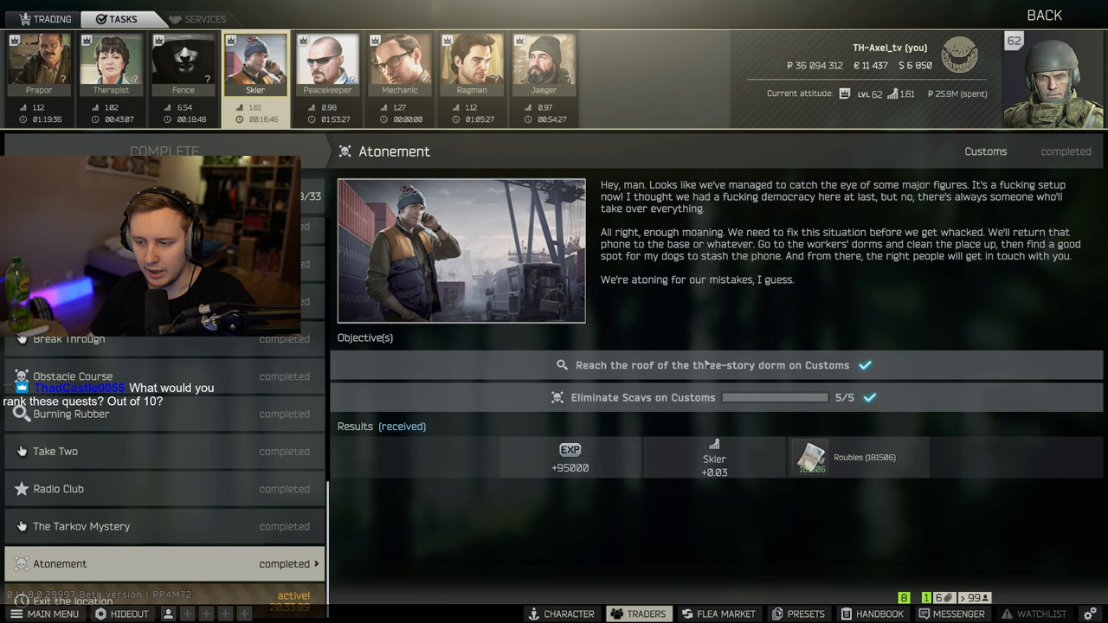
click(183, 60)
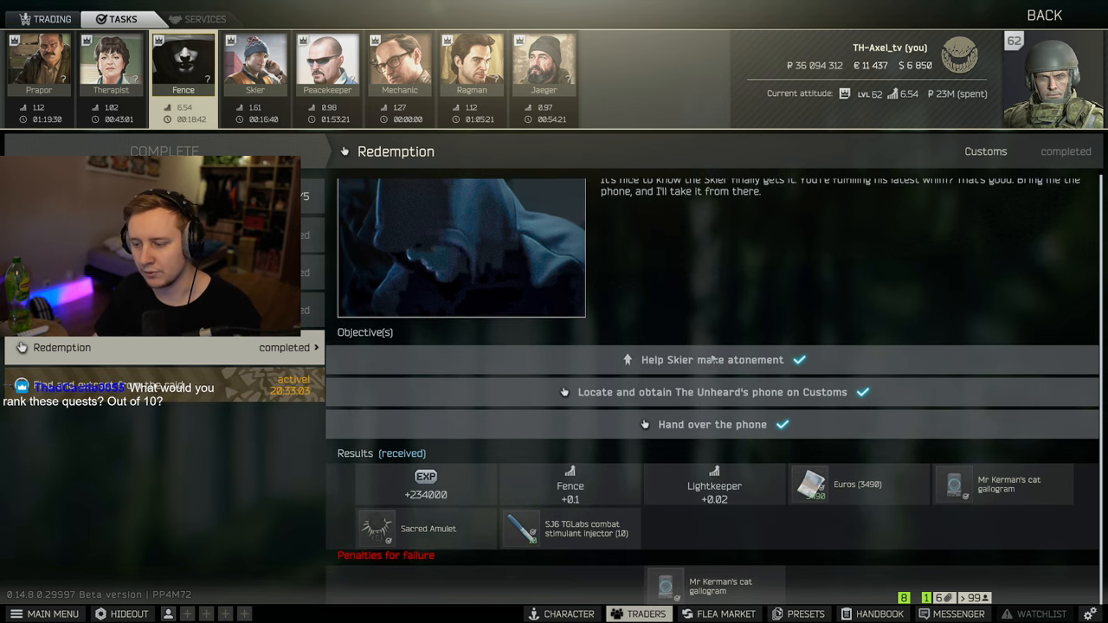
mouse_move(793, 336)
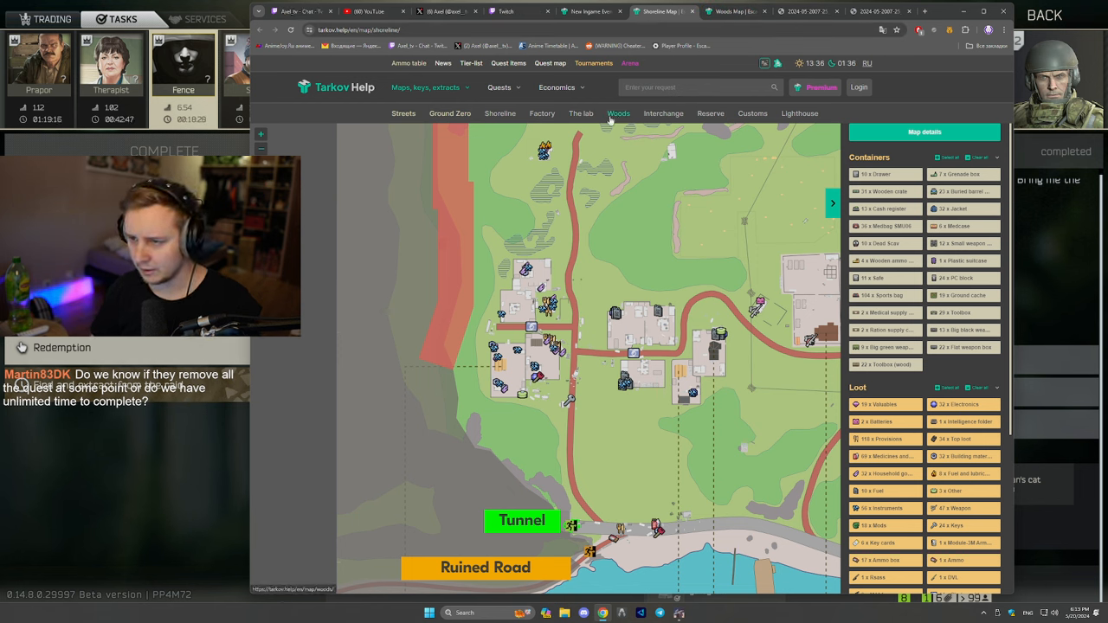
click(751, 114)
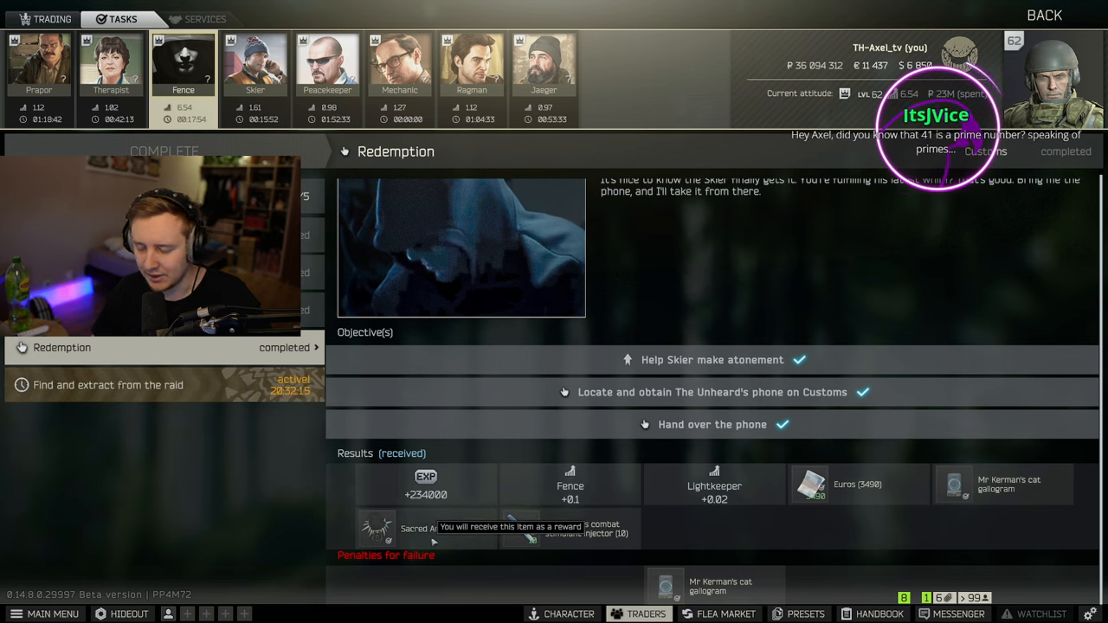
mouse_move(768, 557)
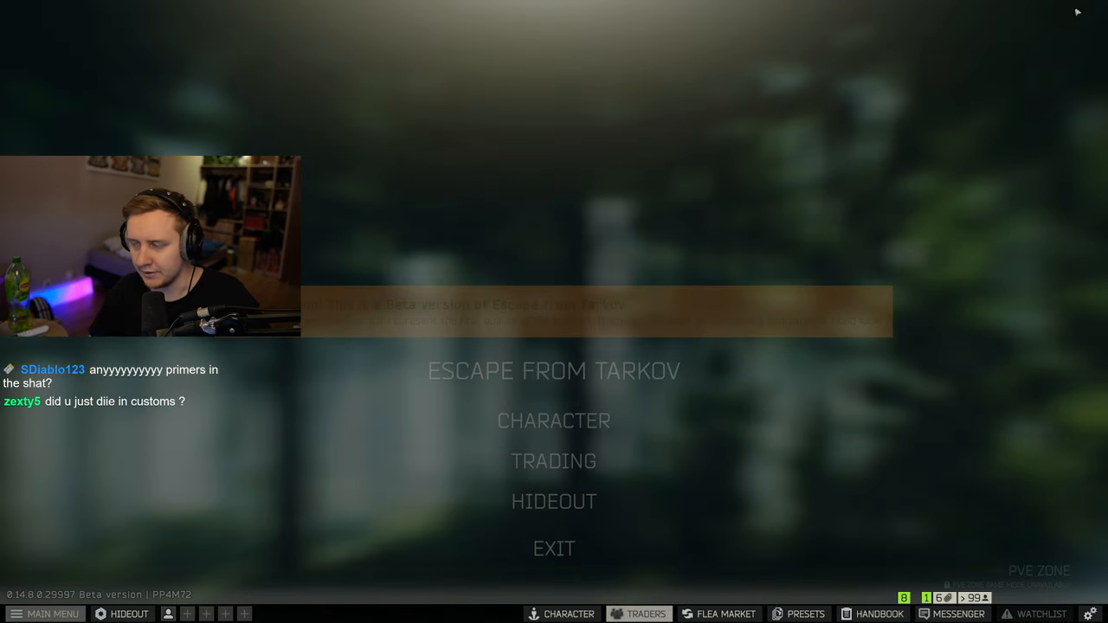
mouse_move(461, 440)
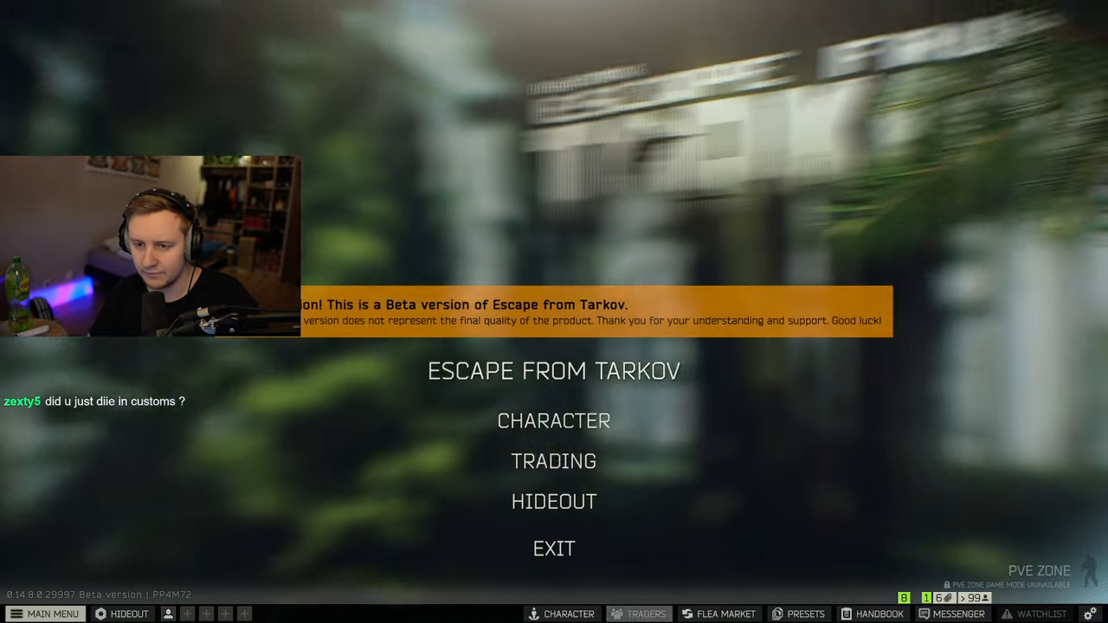
Show the character achievements list with Local strong man earned, 27 of 48.
click(552, 420)
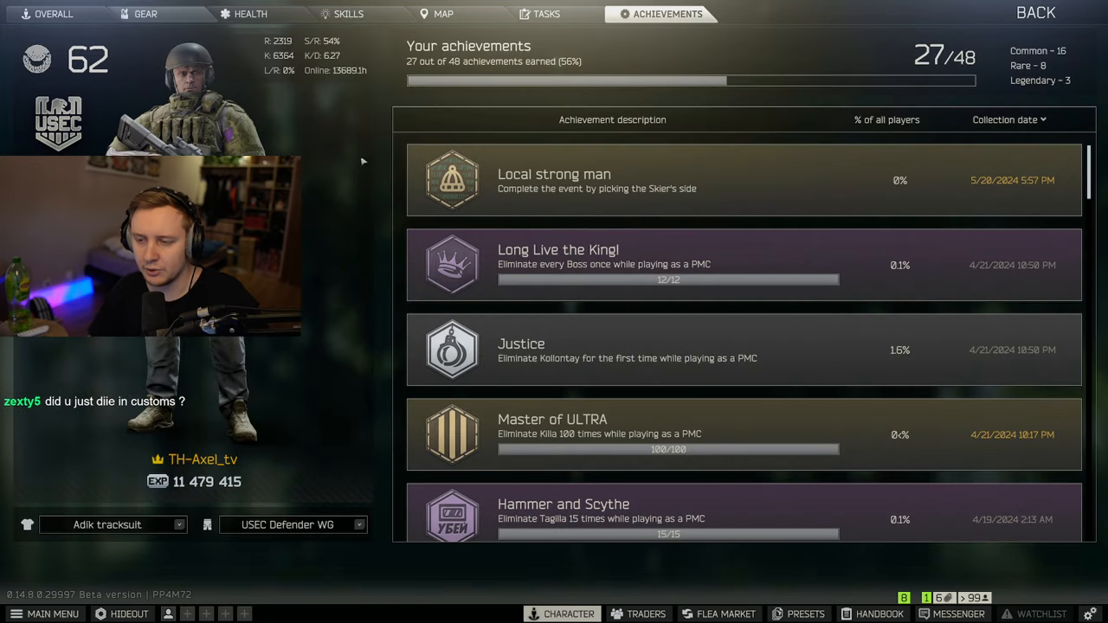